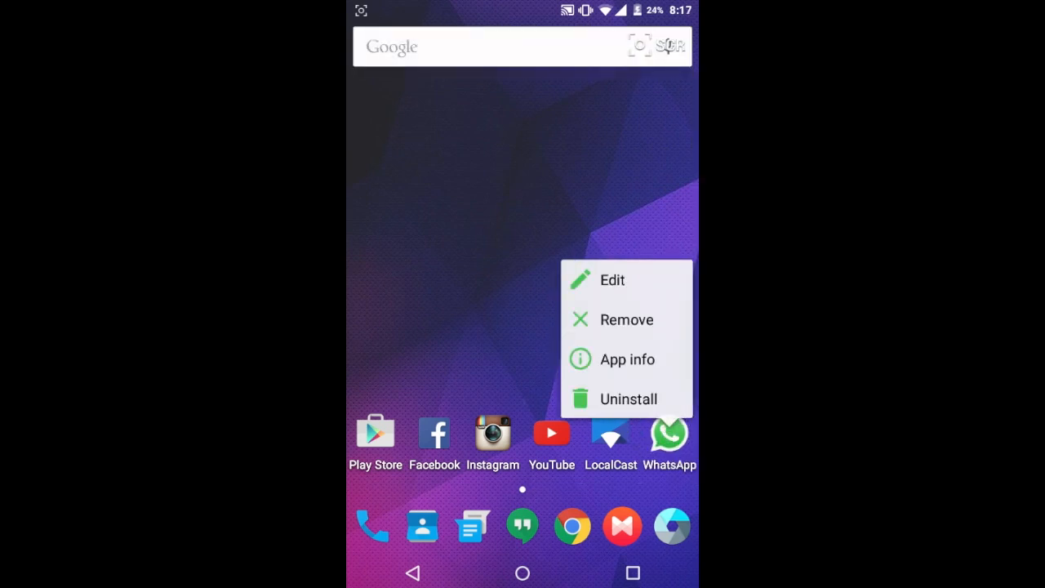
Step: Uninstall the official WhatsApp and confirm its removal from the phone
click(627, 398)
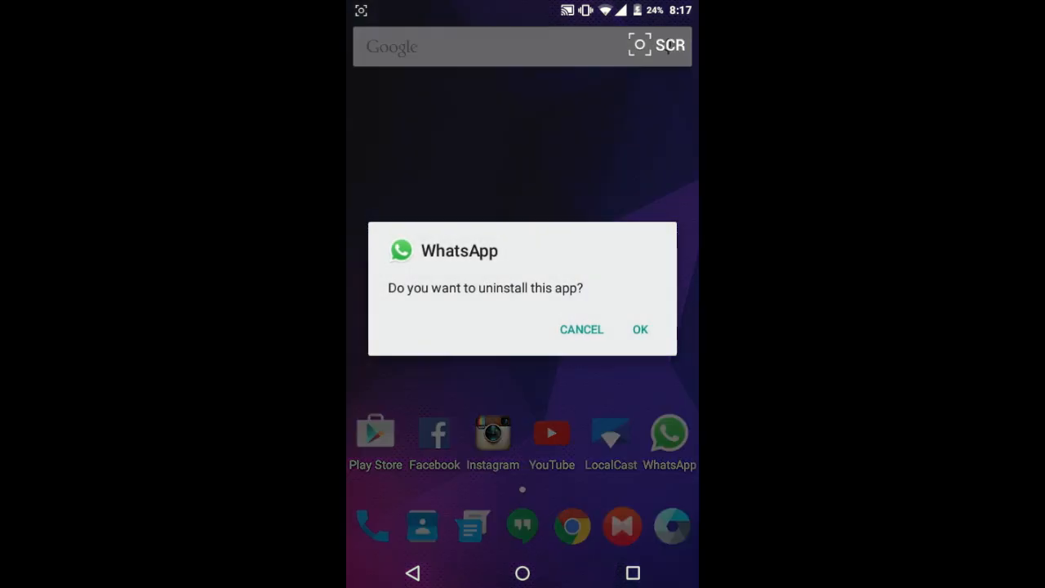
click(640, 330)
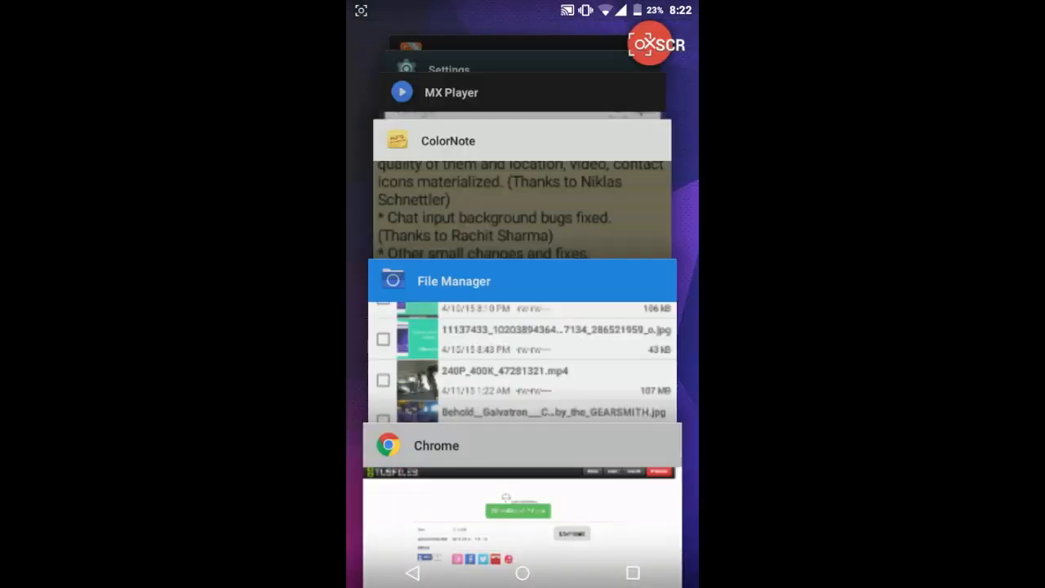
Step: Install the modded WhatsApp APK from File Manager, accepting its requested permissions
click(522, 281)
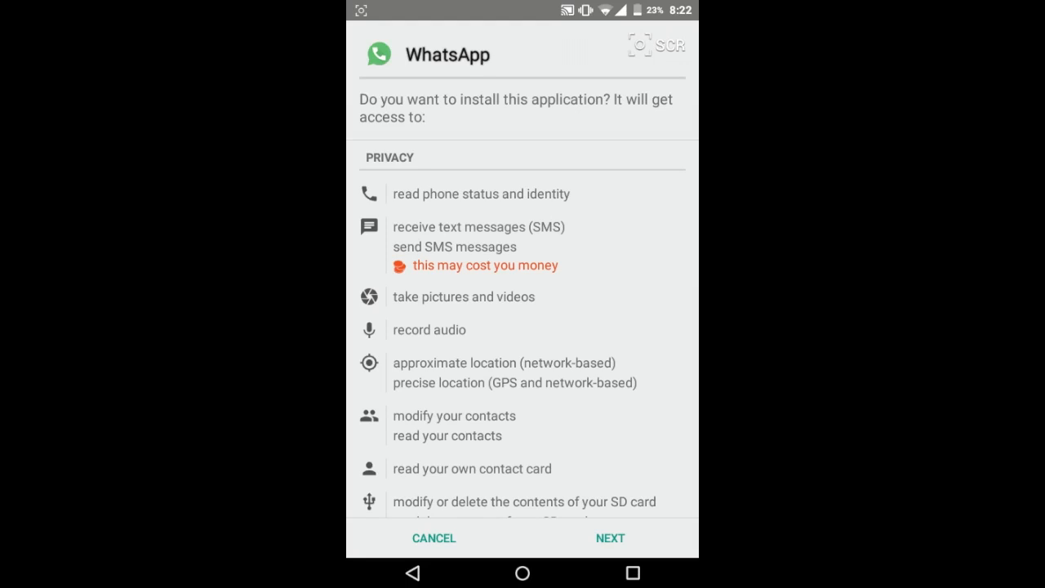
click(609, 537)
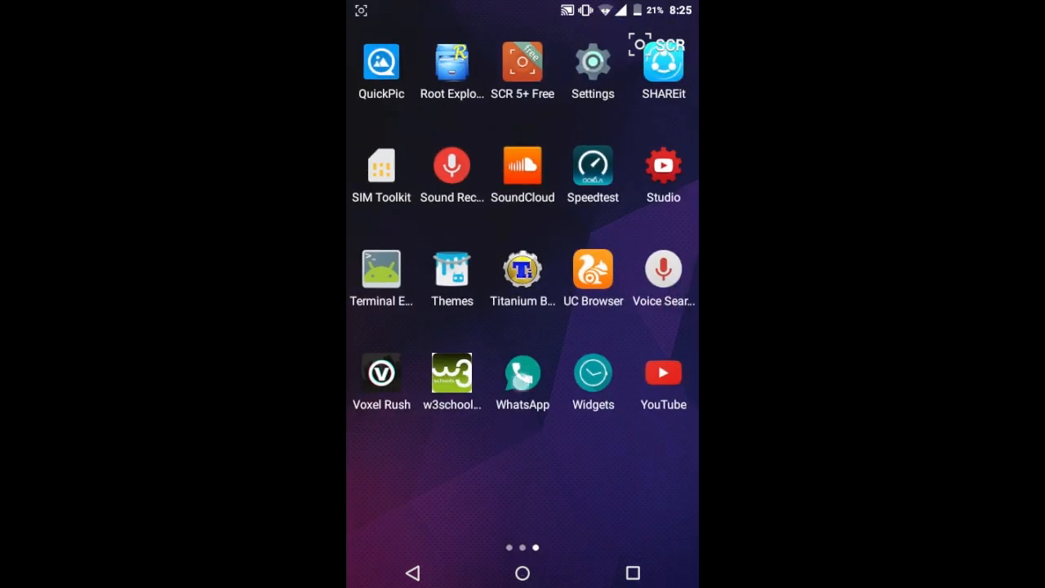
Step: Launch the new WhatsApp, dismiss the custom ROM alert and agree to the terms
click(522, 372)
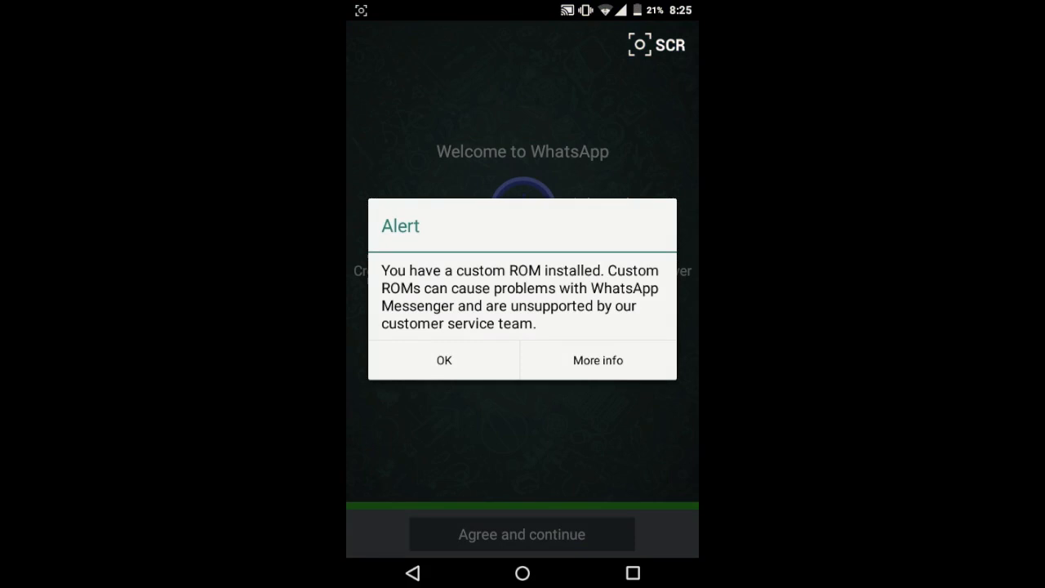
click(444, 361)
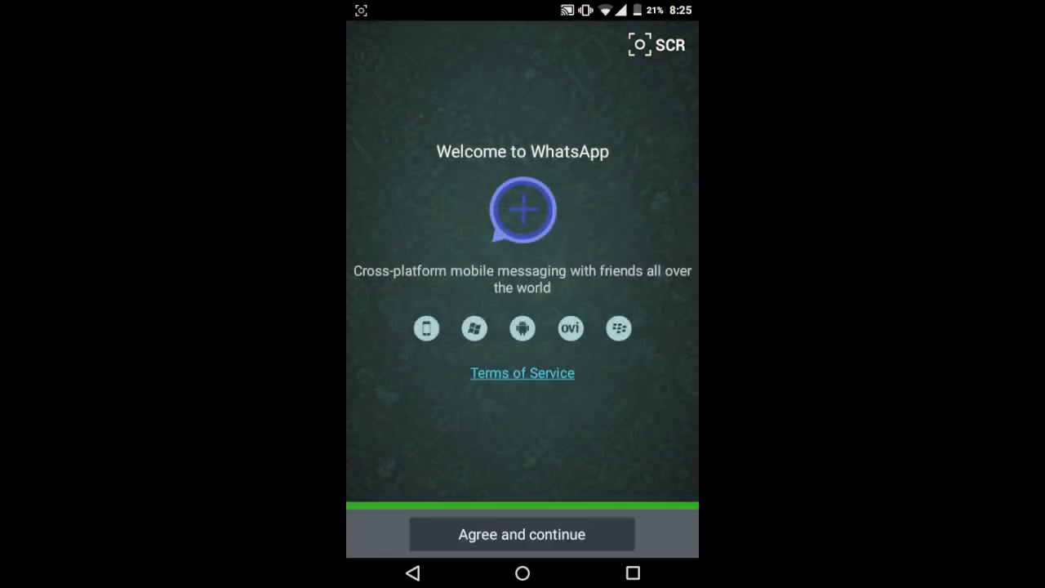
click(522, 534)
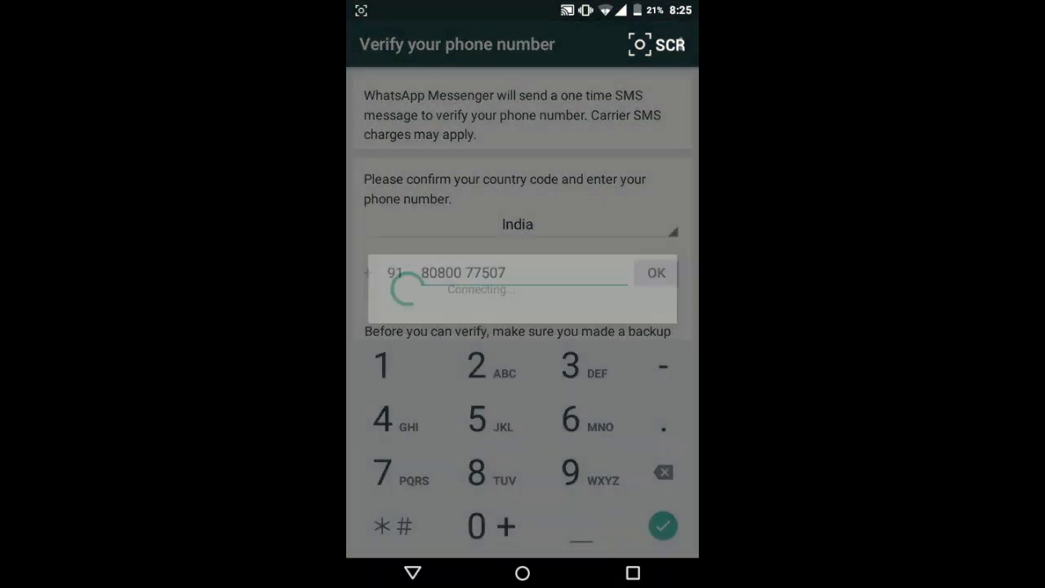
Step: Verify the phone number, dismiss the backup-restore alert and confirm the profile name
click(656, 273)
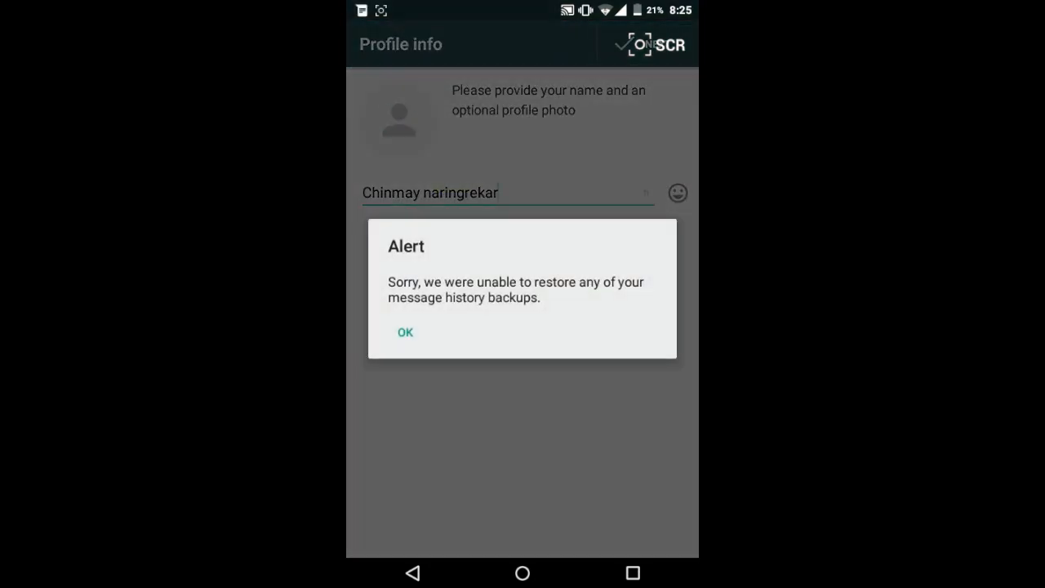
click(405, 333)
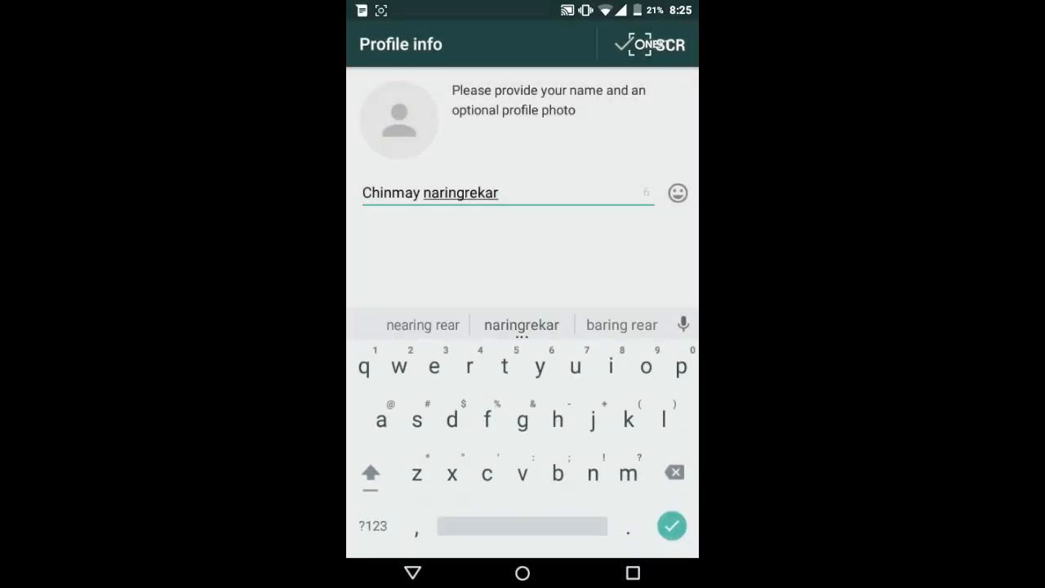
click(622, 44)
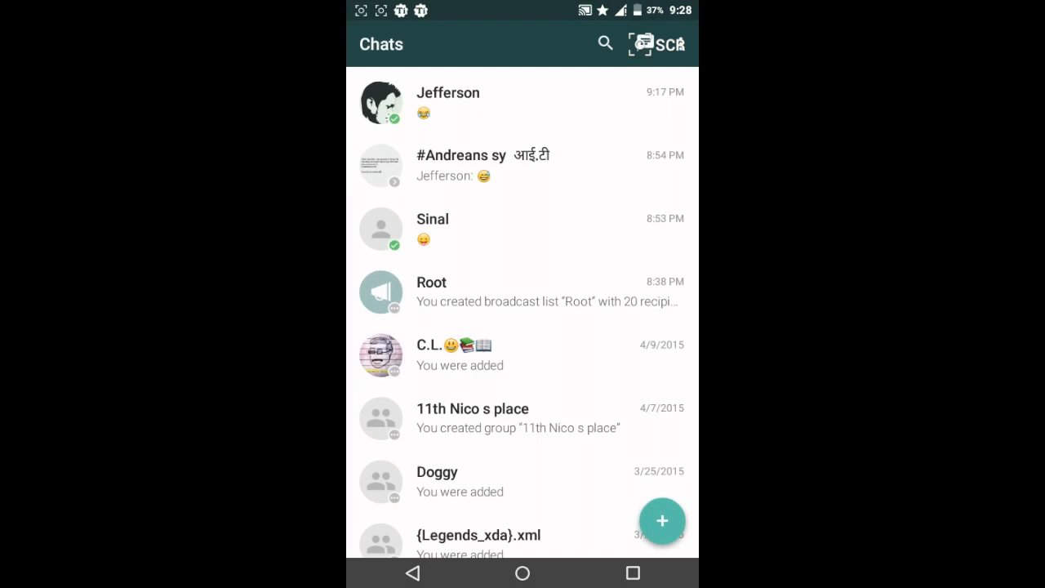
Step: Review the overflow menu with its ArchitMods entry, then enter the #Andreans group chat
click(663, 521)
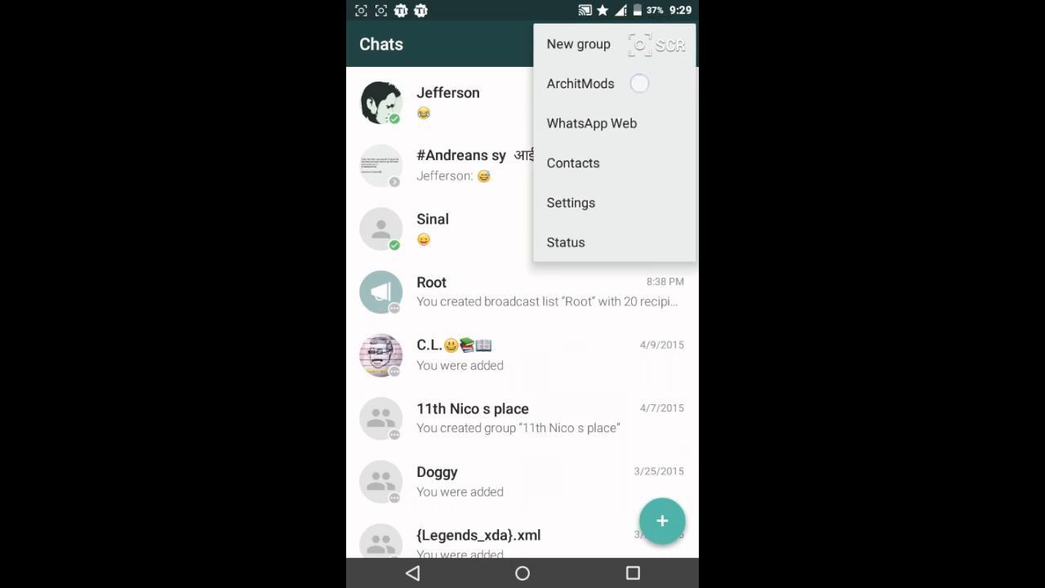
click(580, 83)
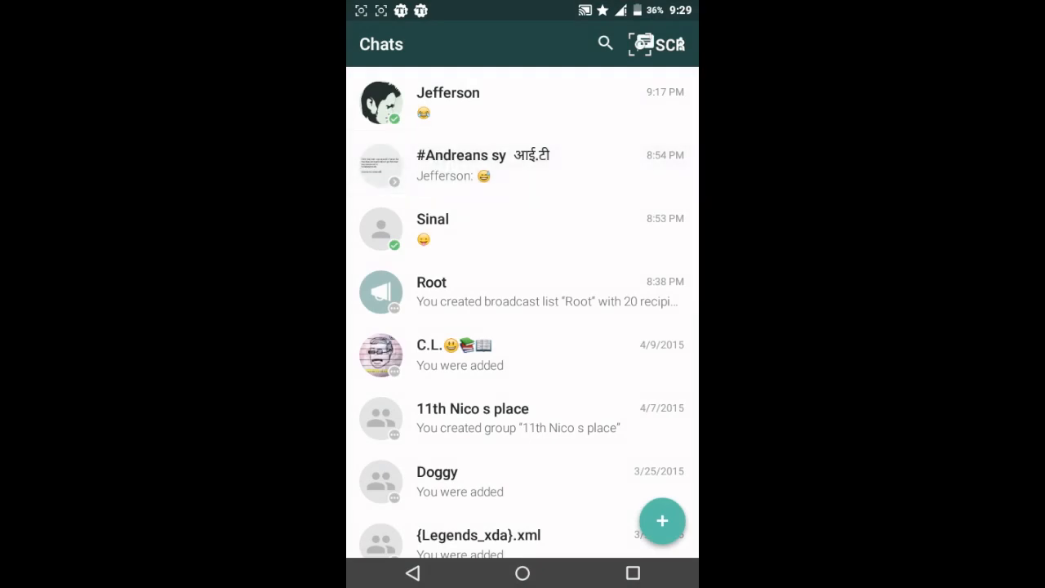
click(482, 165)
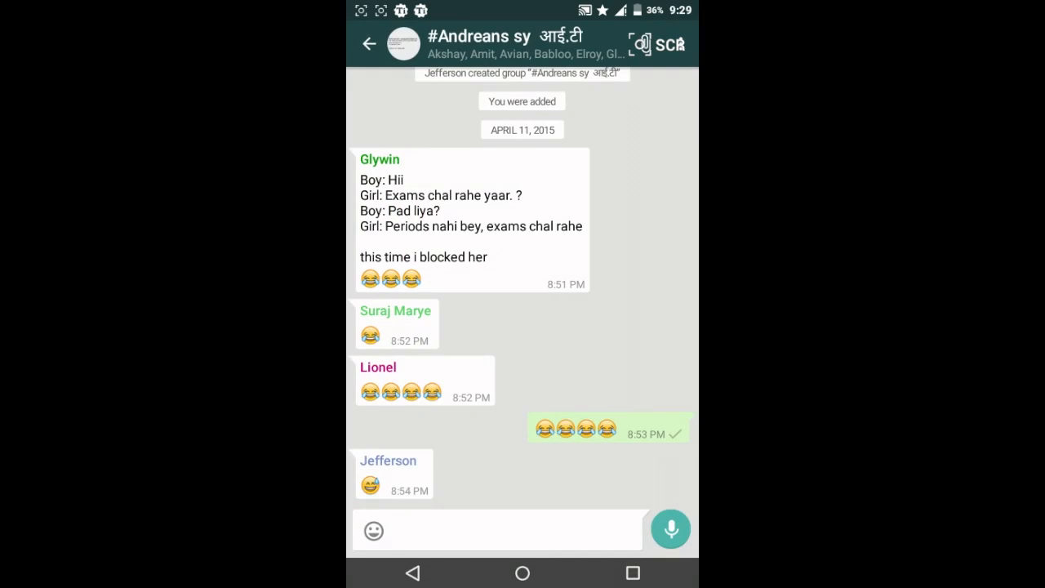
Step: Leave the group for Jefferson's chat and bring up his Contact info page
click(373, 44)
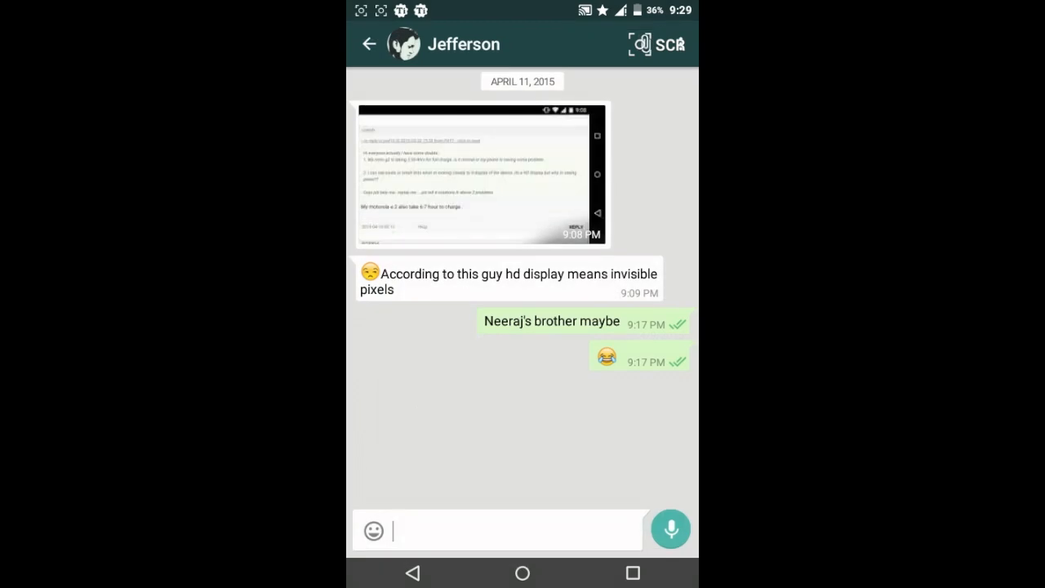
click(463, 44)
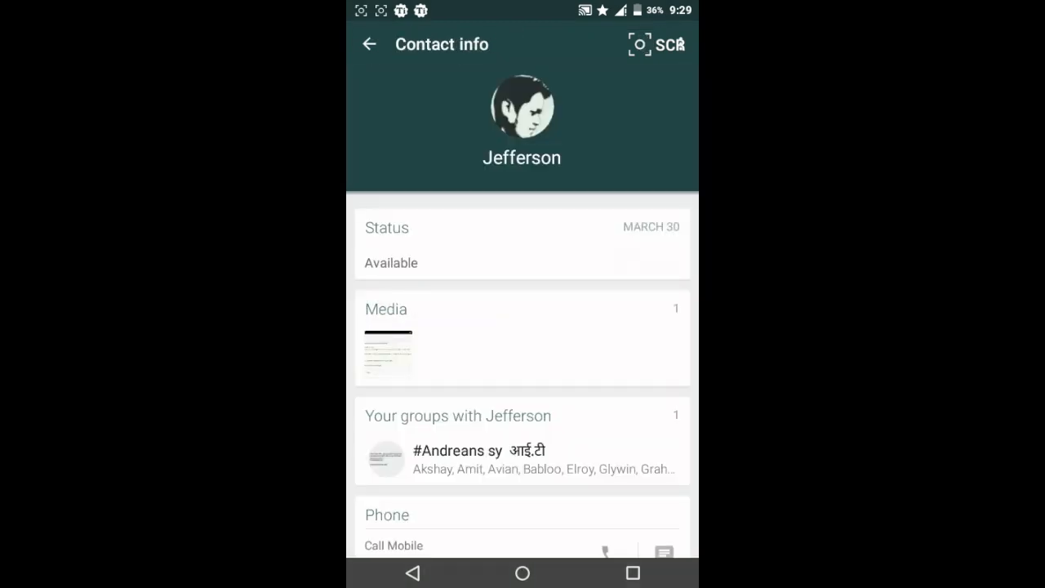